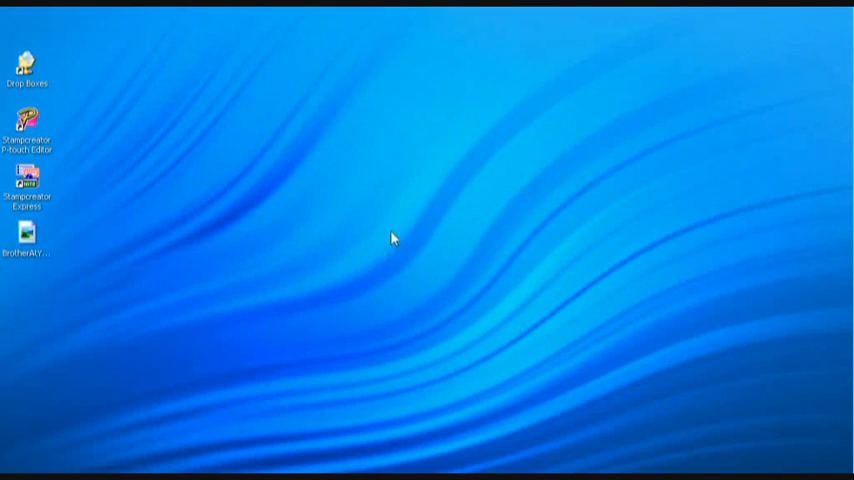
Launch P-touch Editor from the desktop and confirm New Layout to get a blank stamp
{"action": "double_click", "coordinate": [27, 120]}
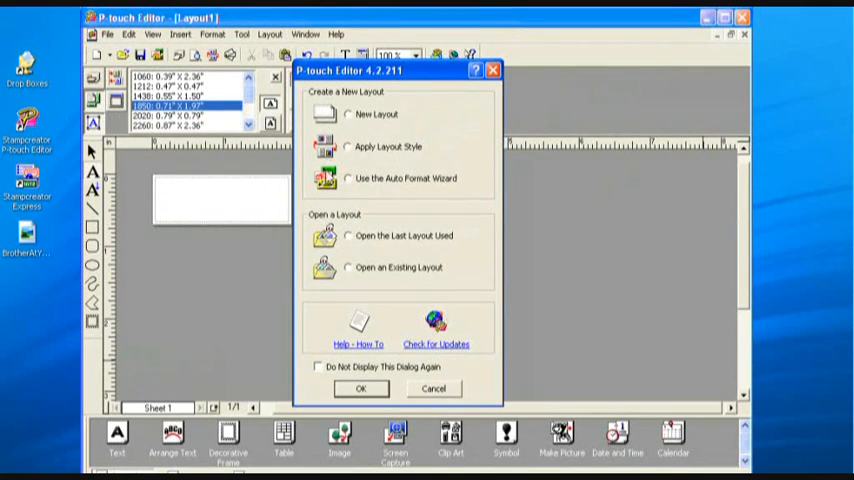
{"action": "mouse_move", "coordinate": [329, 278]}
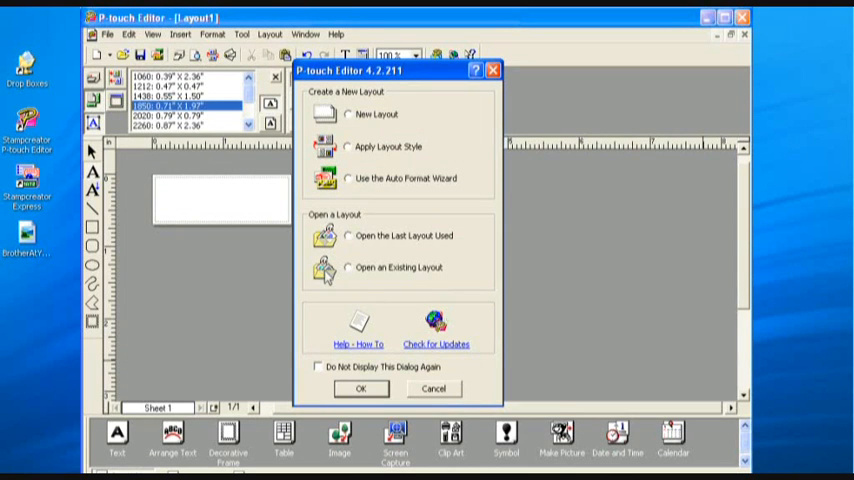
{"action": "left_click", "coordinate": [347, 114]}
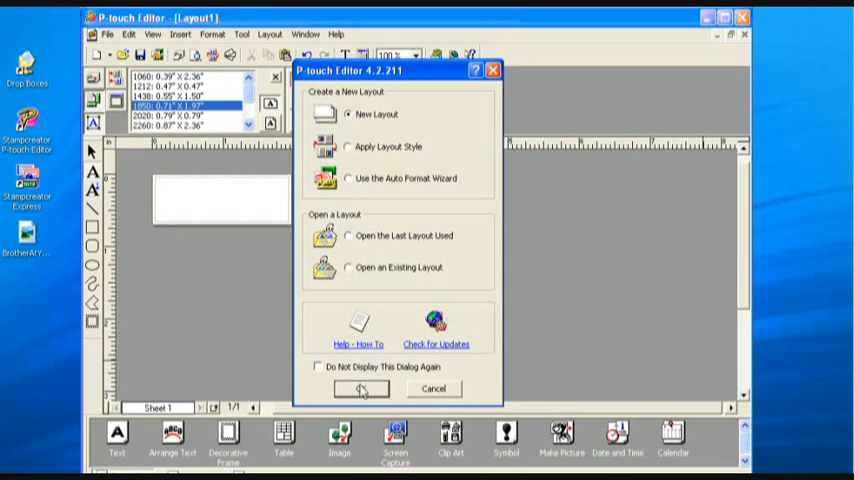
{"action": "left_click", "coordinate": [361, 388]}
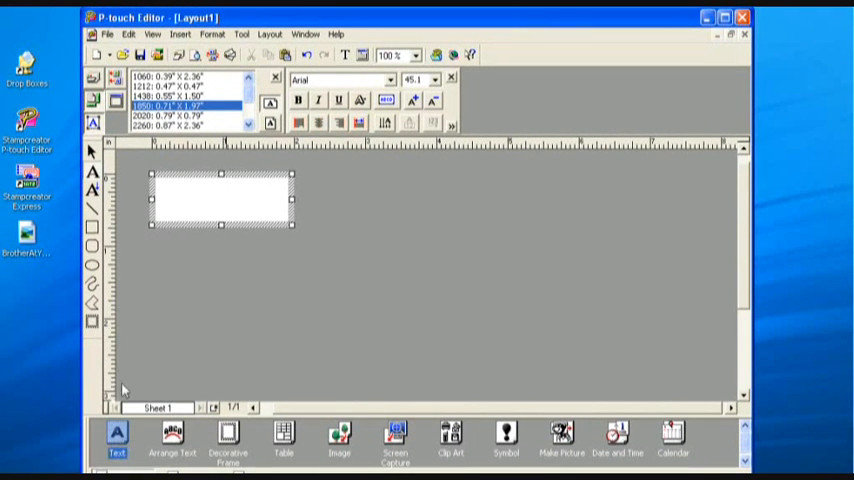
Type BROTHER on the stamp, preview it as arched text, then close the preview
{"action": "type", "text": "BROTHER"}
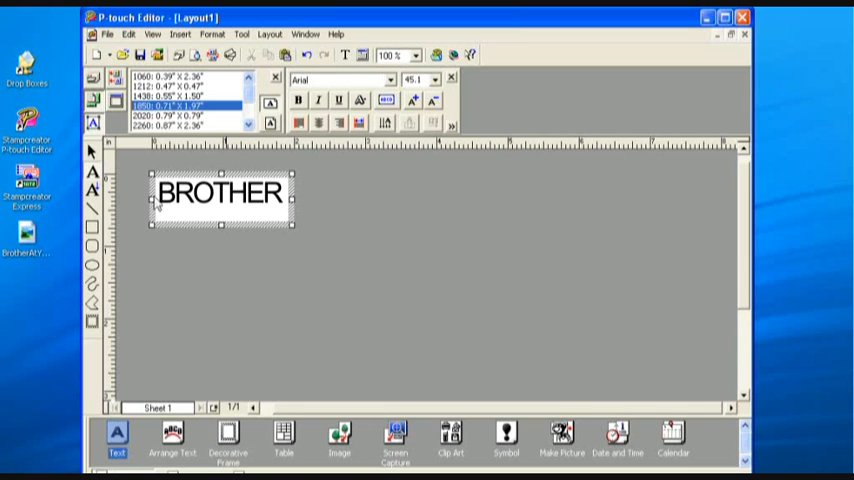
{"action": "left_click", "coordinate": [172, 437]}
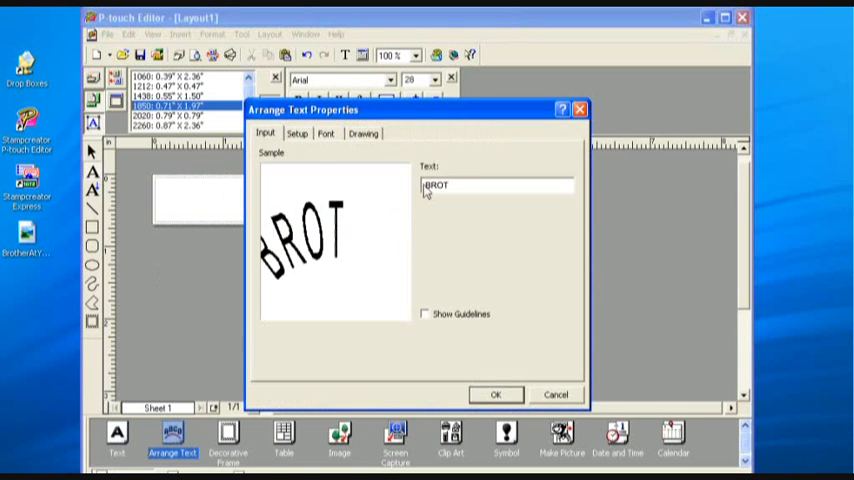
{"action": "type", "text": "HER"}
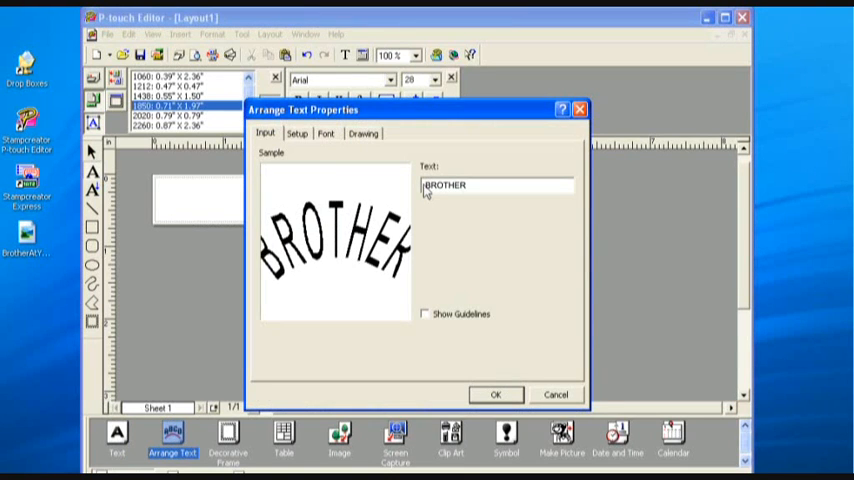
{"action": "left_click", "coordinate": [496, 394]}
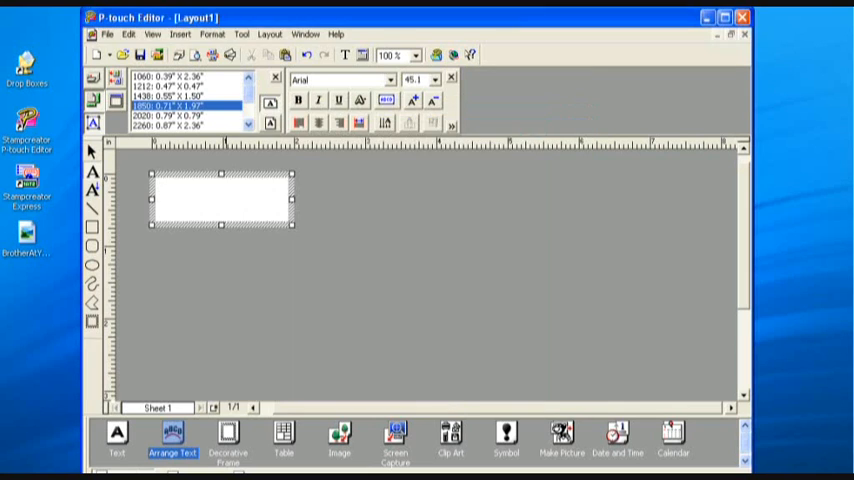
{"action": "left_click", "coordinate": [227, 440]}
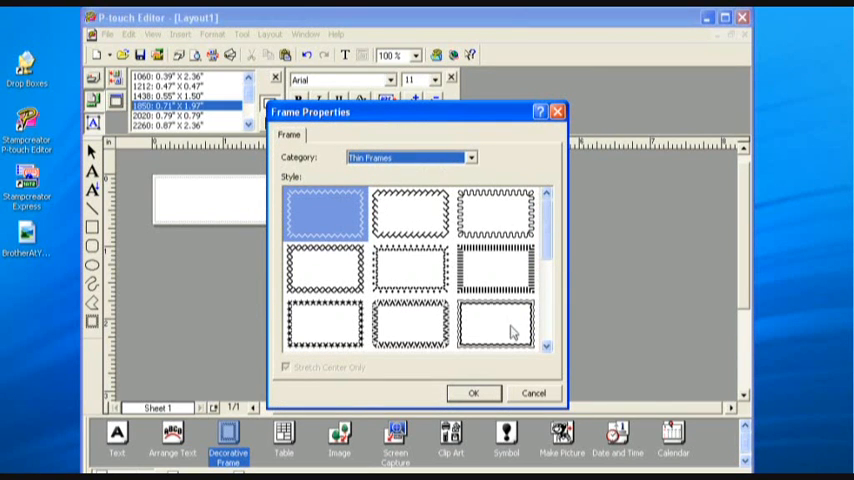
Close the frame styles unused, try Table, and cancel the image file picker
{"action": "left_click", "coordinate": [473, 393]}
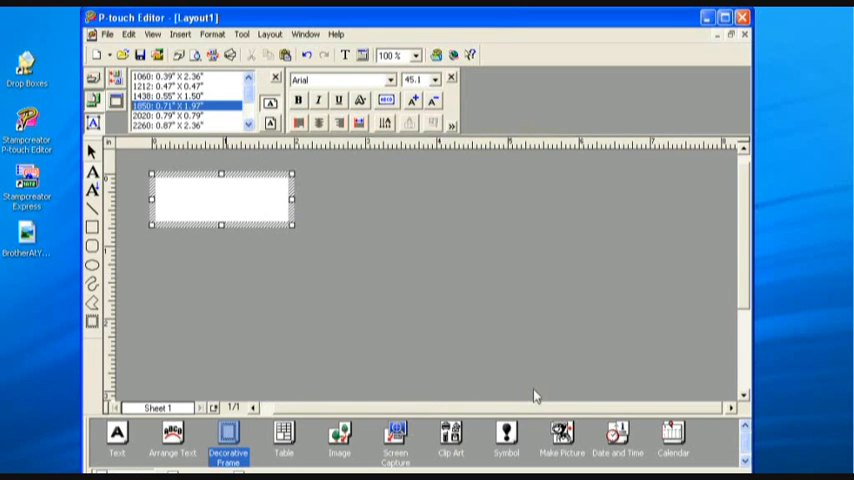
{"action": "left_click", "coordinate": [283, 437]}
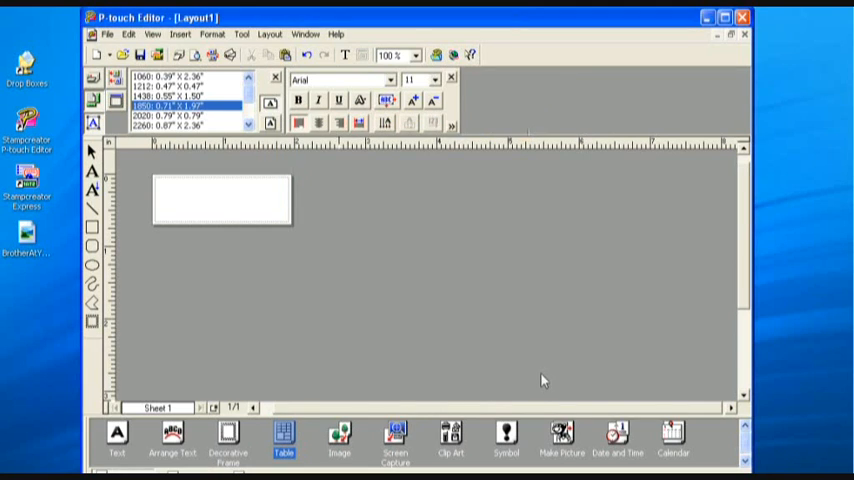
{"action": "left_click", "coordinate": [339, 437]}
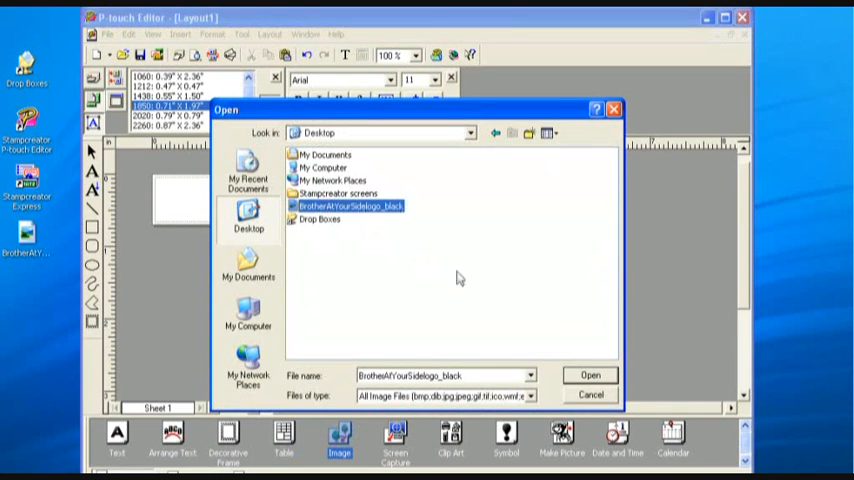
{"action": "left_click", "coordinate": [590, 375]}
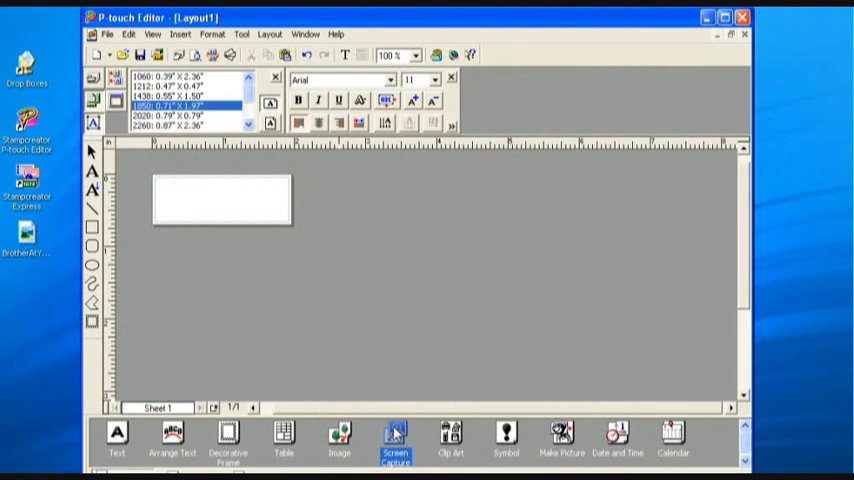
Open the Clip Art Gallery, view the Picture cartoon faces, and cancel without inserting
{"action": "left_click", "coordinate": [450, 438]}
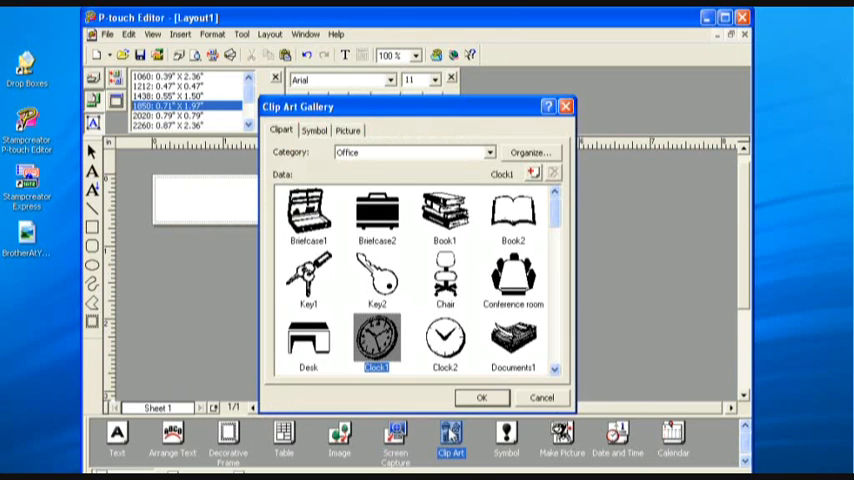
{"action": "left_click", "coordinate": [481, 397]}
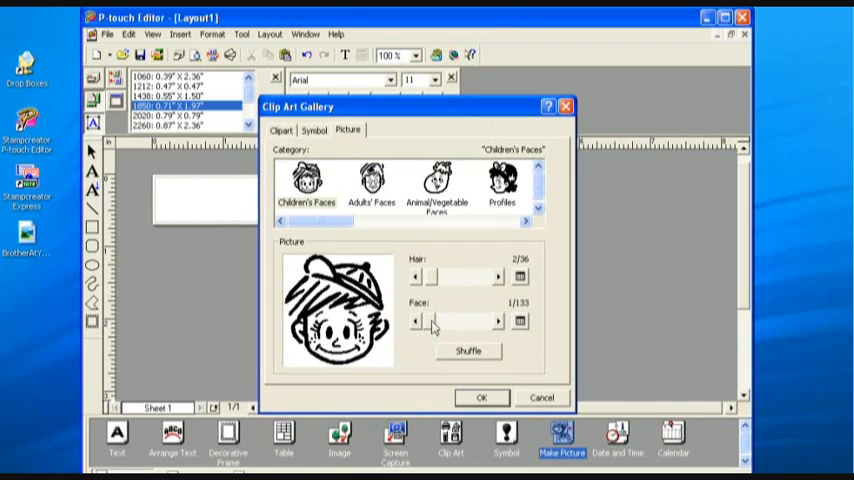
{"action": "left_click", "coordinate": [481, 397]}
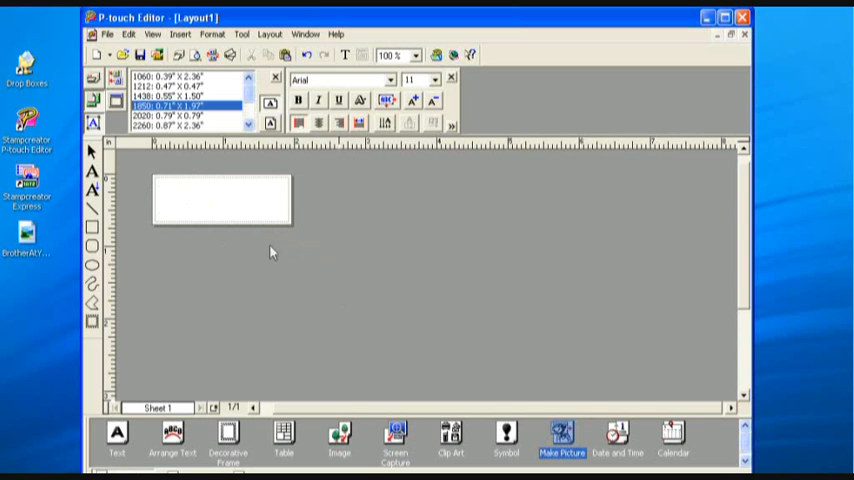
Preview the Date and Time font settings and the Calendar options, cancelling both
{"action": "left_click", "coordinate": [617, 437]}
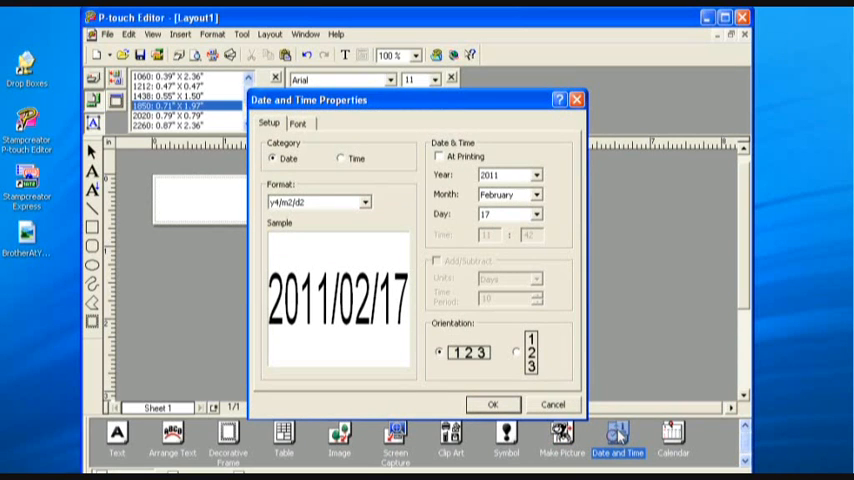
{"action": "left_click", "coordinate": [297, 123]}
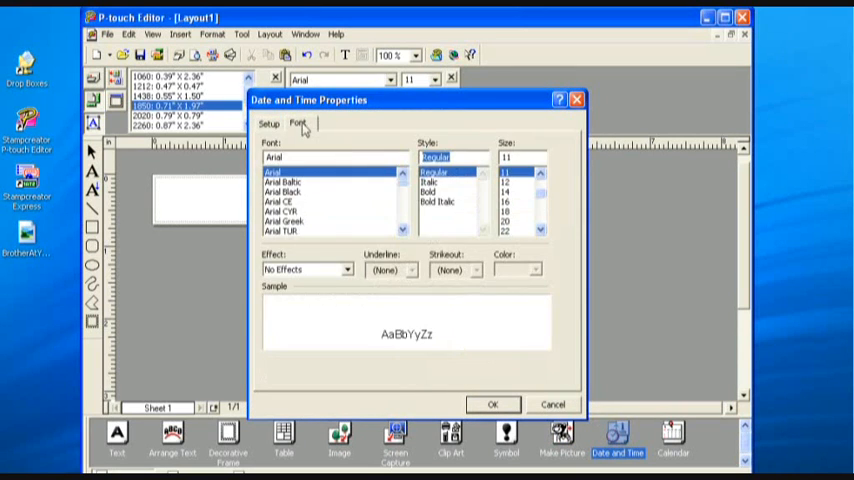
{"action": "left_click", "coordinate": [552, 404]}
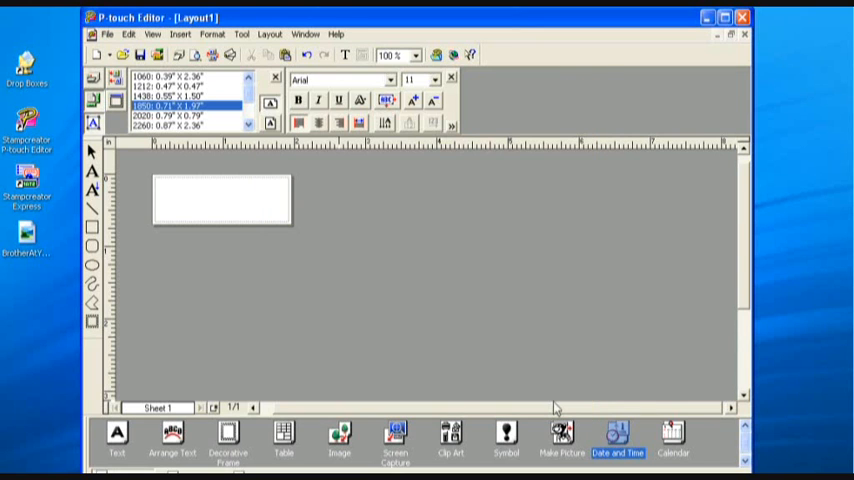
{"action": "left_click", "coordinate": [672, 435]}
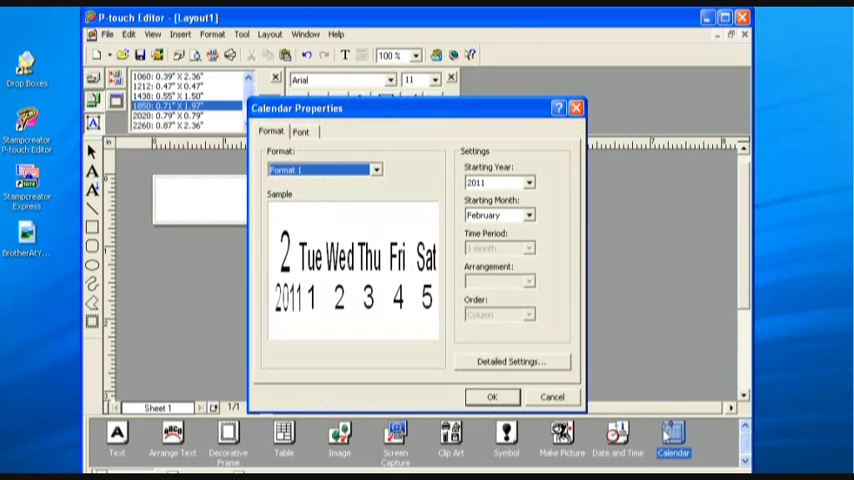
{"action": "mouse_move", "coordinate": [549, 343]}
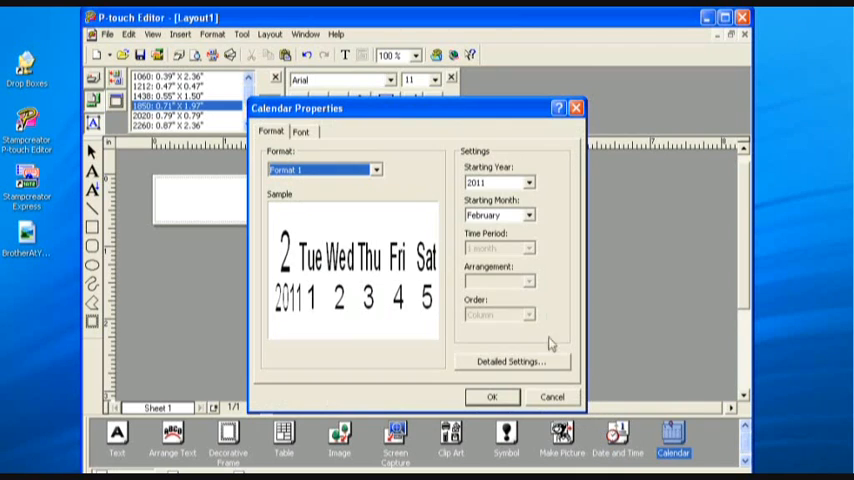
{"action": "left_click", "coordinate": [552, 397]}
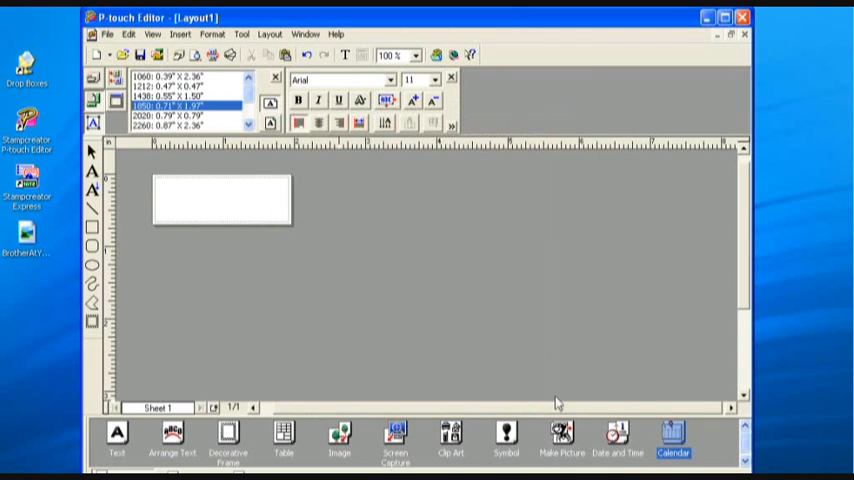